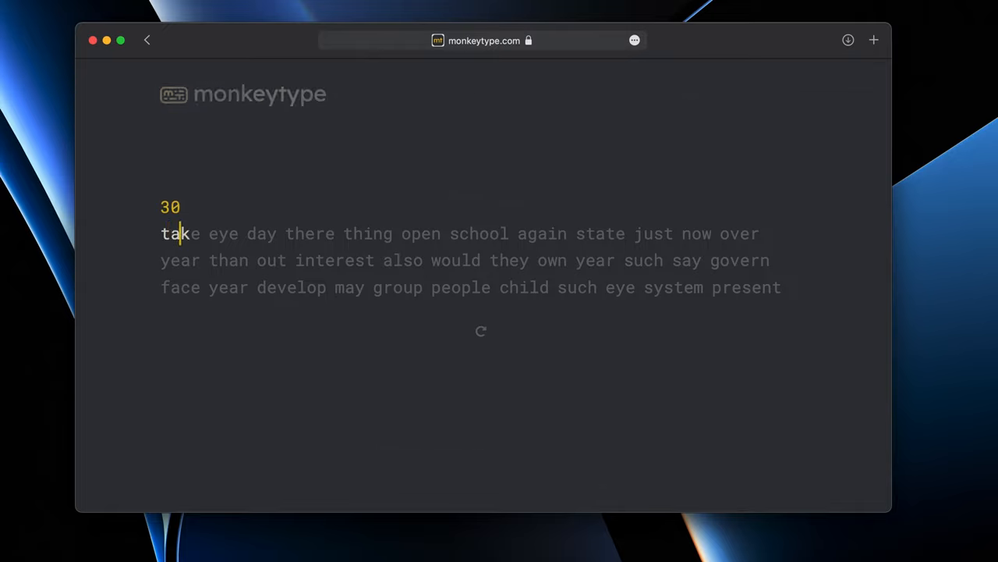
Finish the 30-second English test at 94 wpm, 93% accuracy, and close the results
{"action": "type", "text": "ke eye day there thin"}
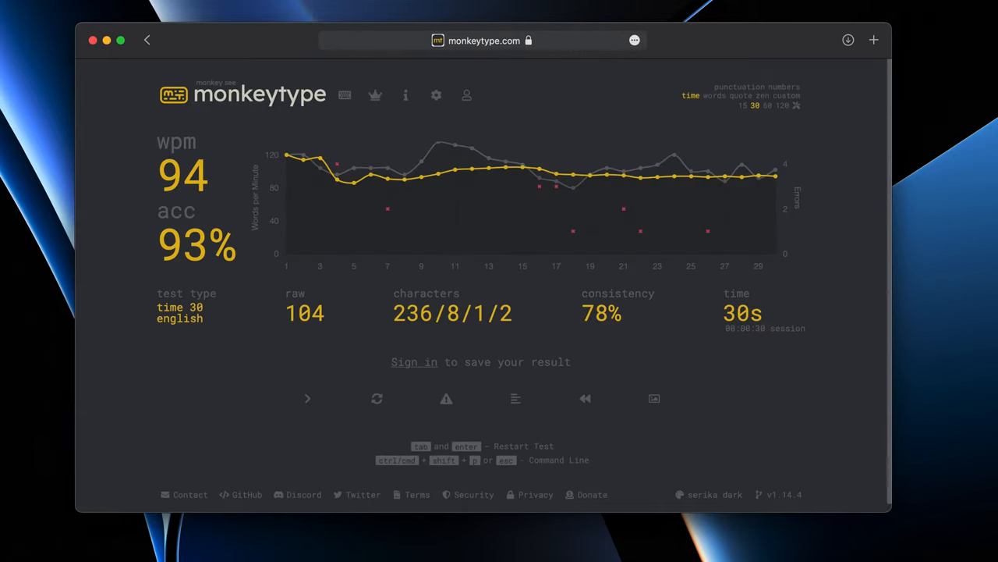
{"action": "mouse_move", "coordinate": [387, 187]}
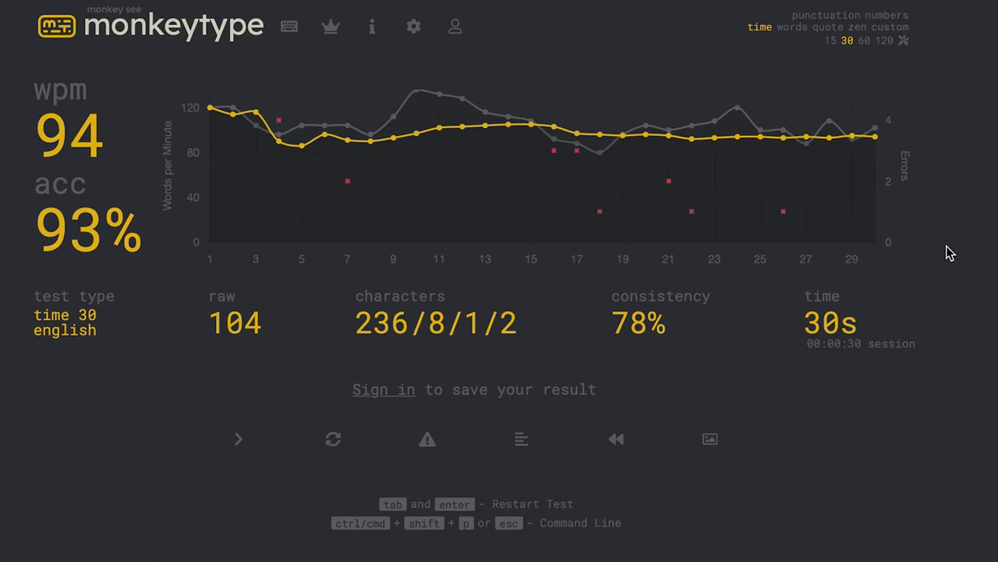
{"action": "double_click", "coordinate": [68, 137]}
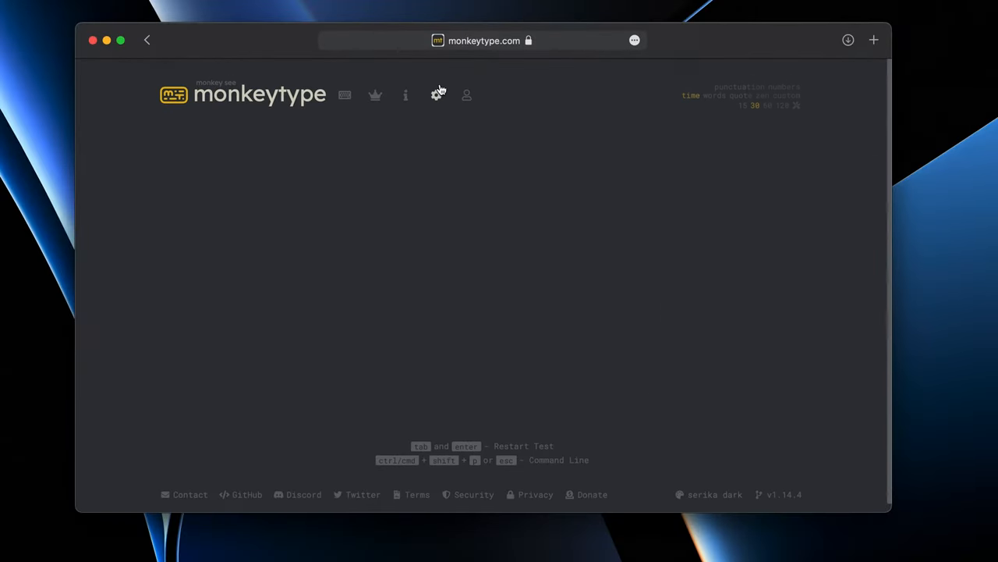
In settings, set min accuracy to 90 and turn confidence mode on
{"action": "left_click", "coordinate": [438, 95]}
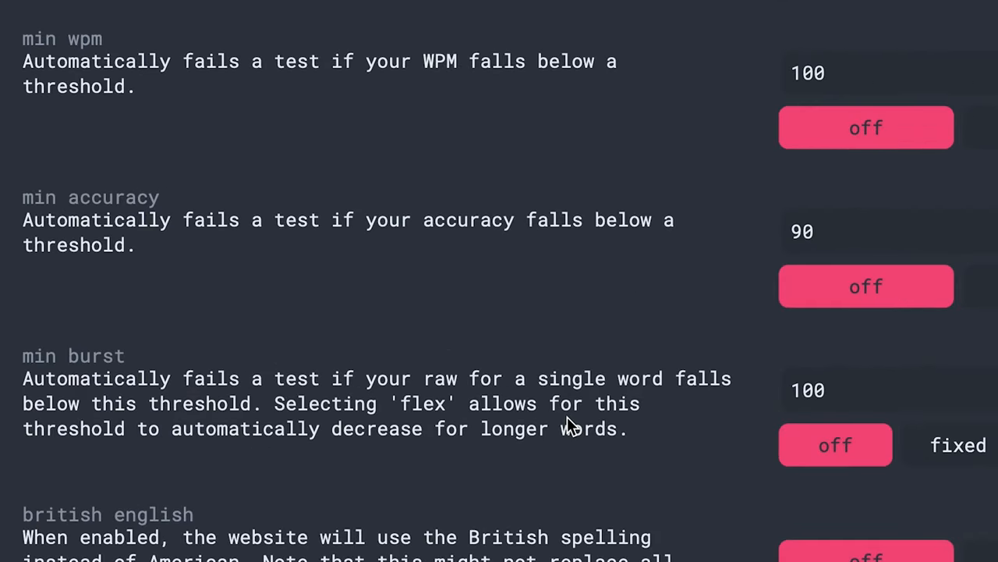
{"action": "mouse_move", "coordinate": [29, 201]}
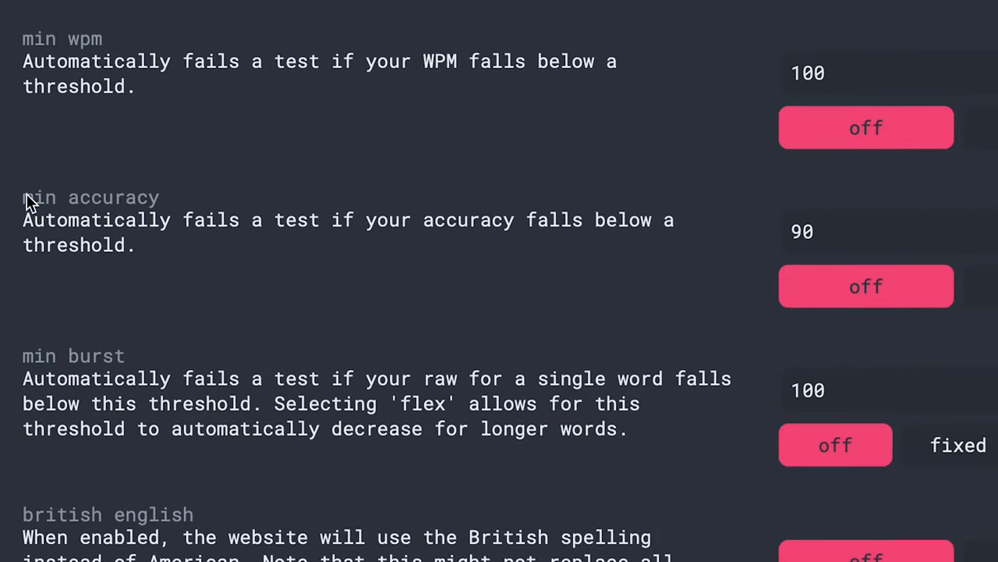
{"action": "mouse_move", "coordinate": [944, 250]}
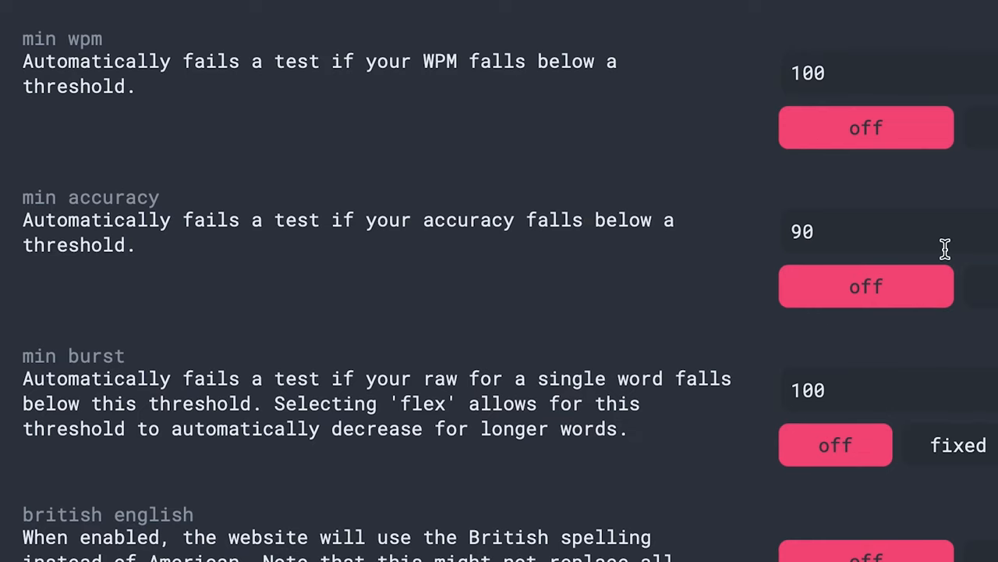
{"action": "double_click", "coordinate": [802, 231]}
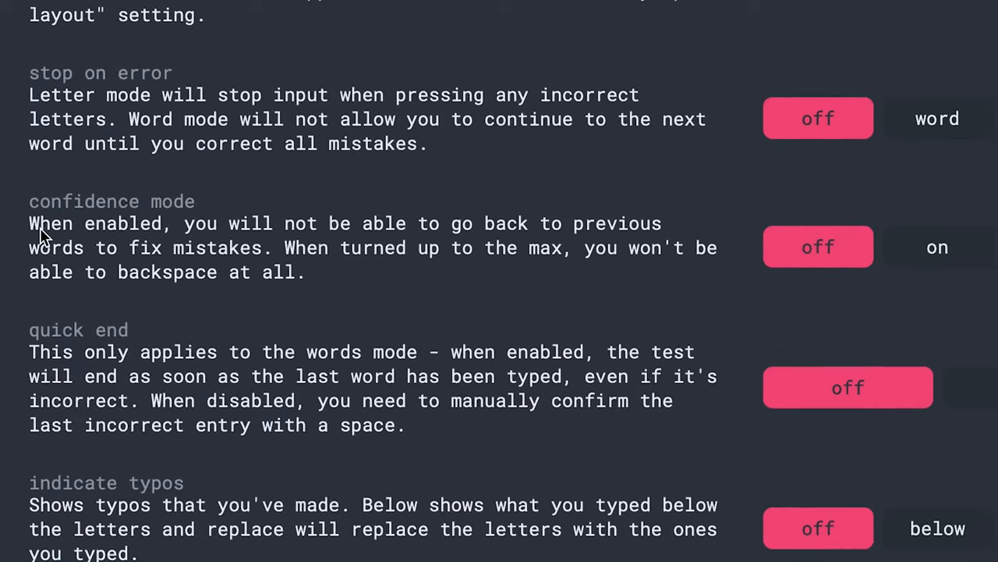
{"action": "scroll", "scroll_direction": "up", "scroll_amount": 3}
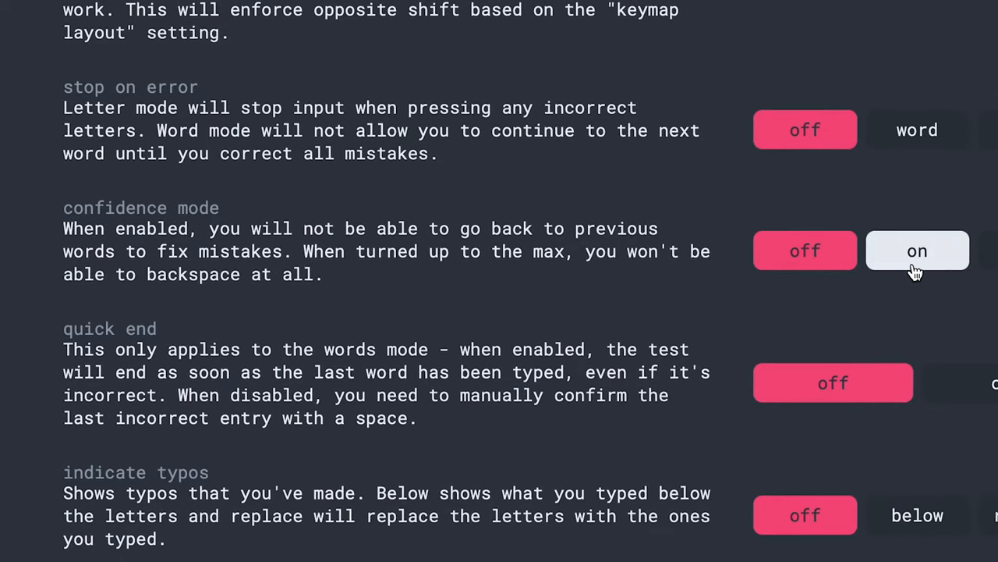
{"action": "left_click", "coordinate": [917, 250]}
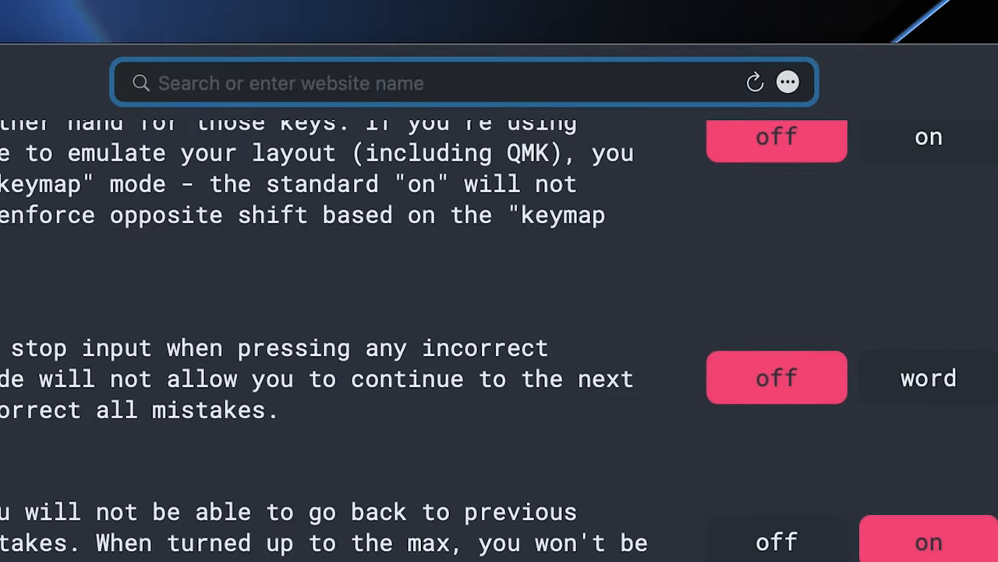
Go to typelit.io and type the opening of Dracula's Chapter I, Jonathan Harker's Journal
{"action": "type", "text": "typelit.io"}
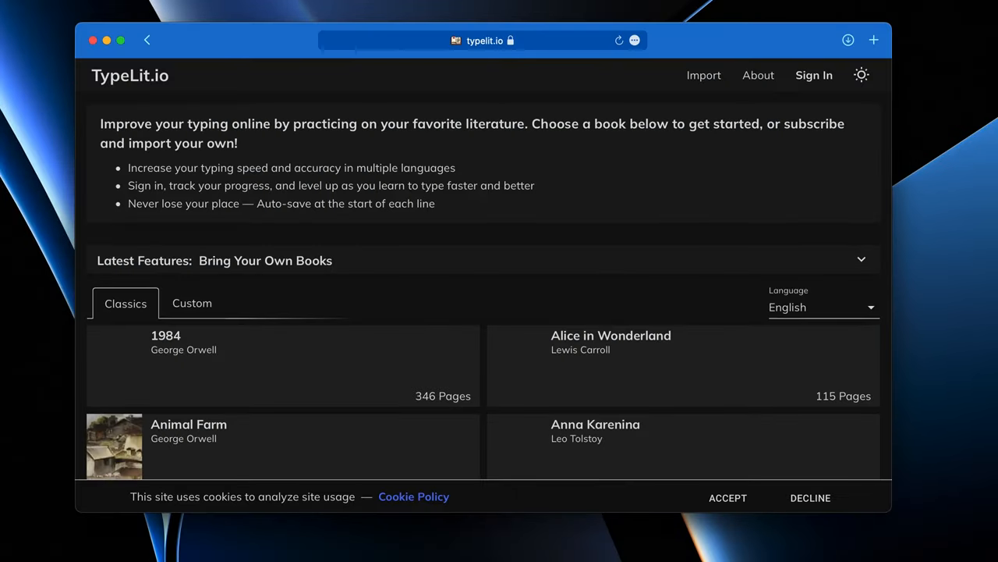
{"action": "scroll", "scroll_direction": "down", "scroll_amount": 3}
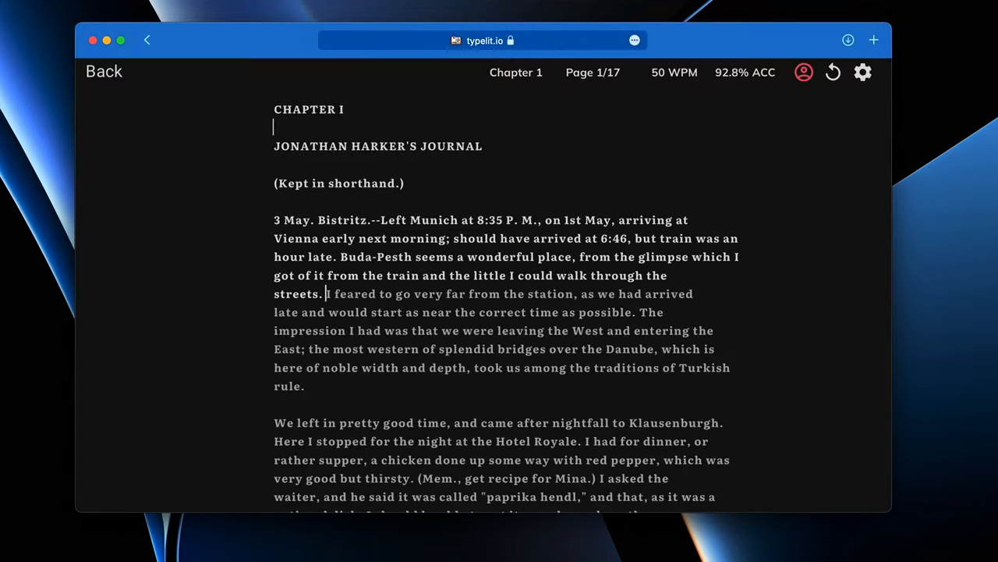
{"action": "mouse_move", "coordinate": [710, 114]}
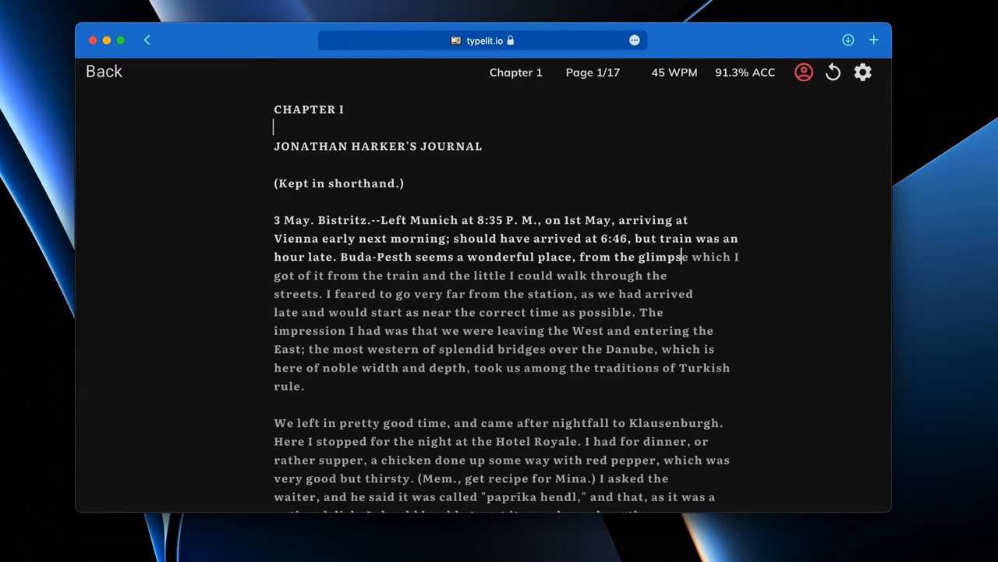
{"action": "type", "text": "got"}
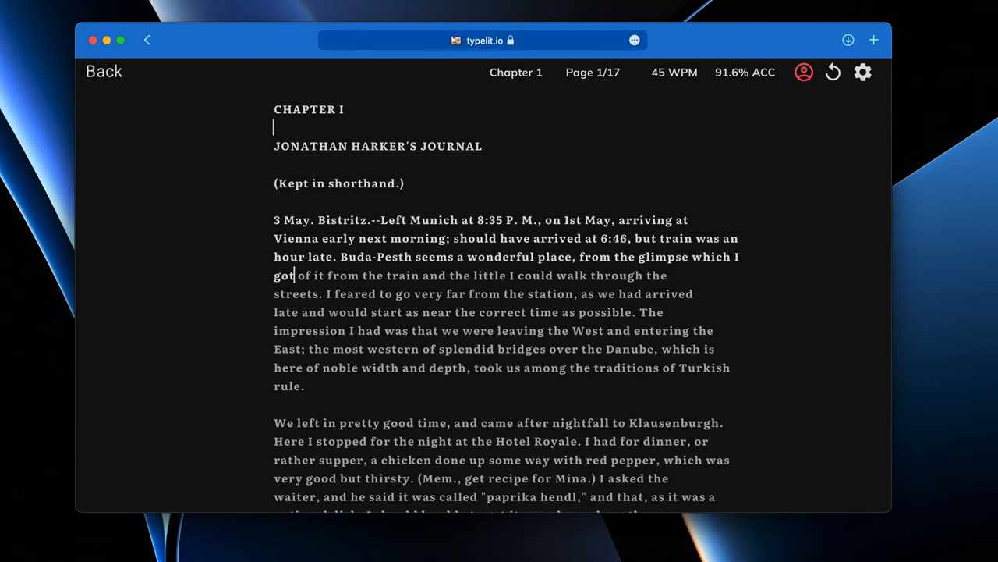
{"action": "left_click", "coordinate": [103, 72]}
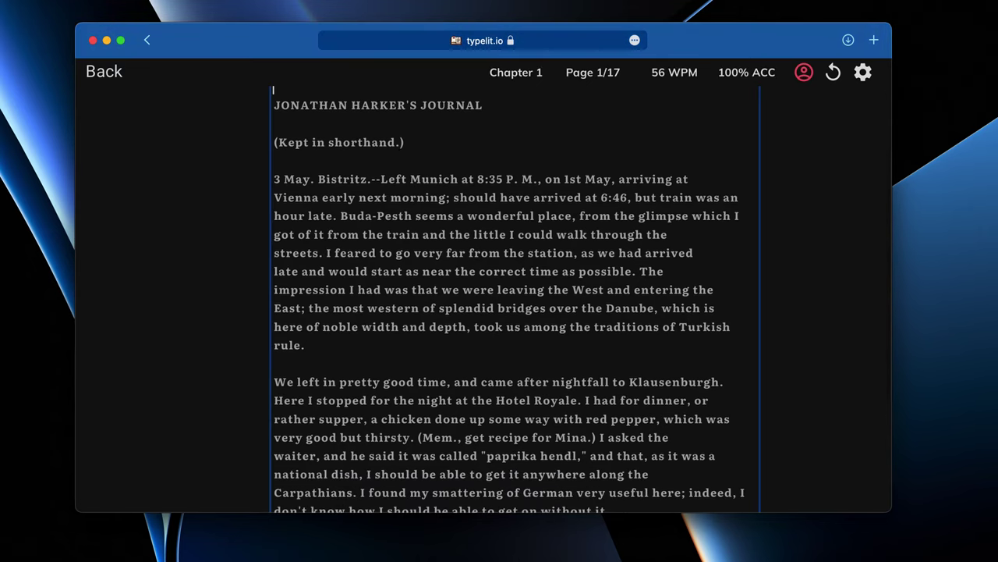
Navigate to 10fastfingers.com to load a one-minute typing test
{"action": "type", "text": "10fastfingers.com"}
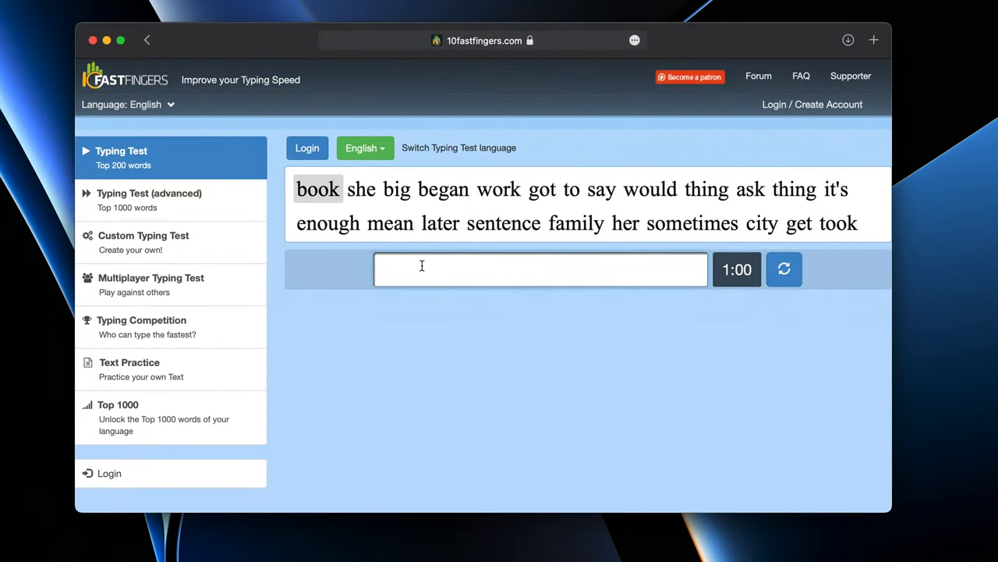
Type partway through the 10FastFingers test, show its language list, then head to typeracer
{"action": "type", "text": "bi"}
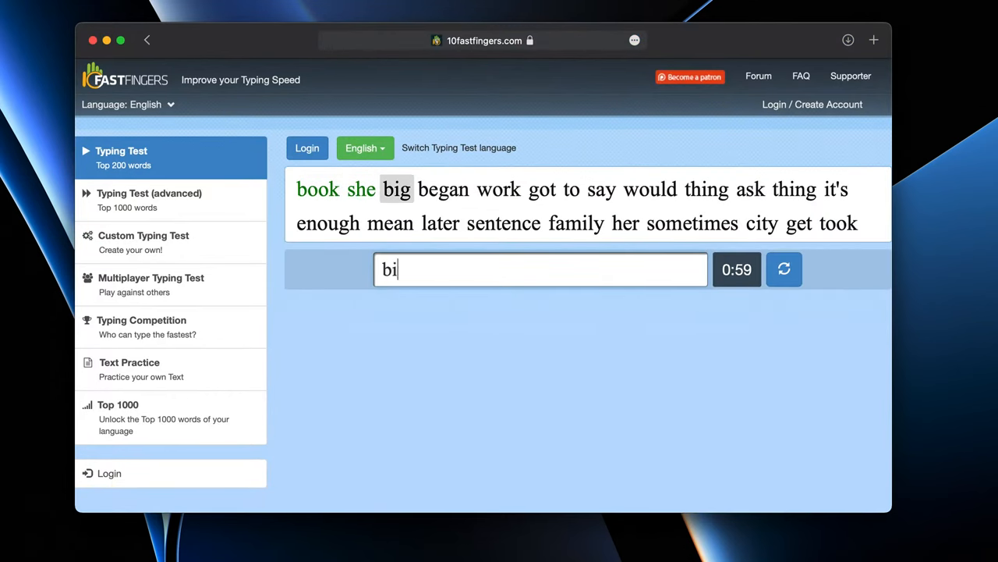
{"action": "type", "text": "got"}
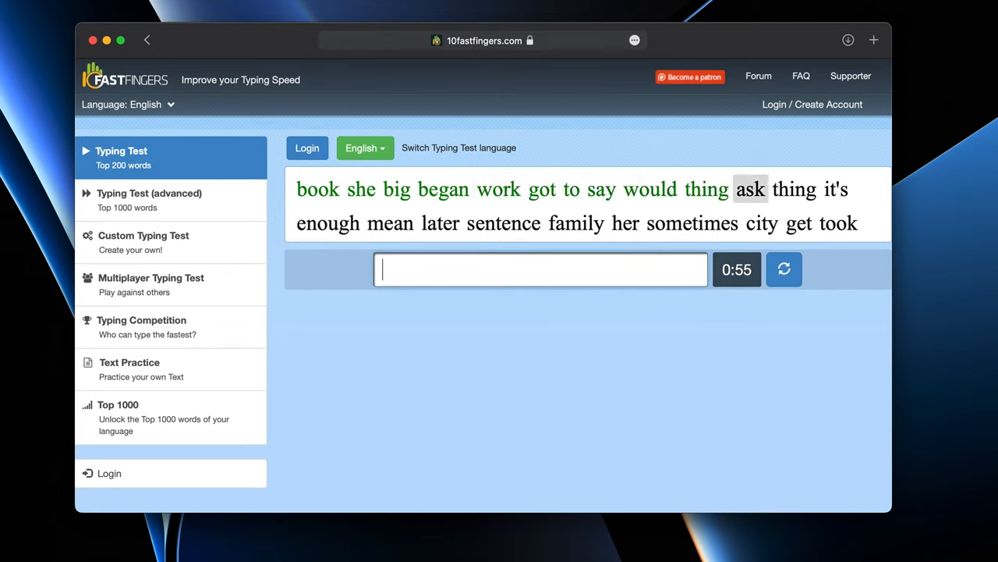
{"action": "type", "text": "be"}
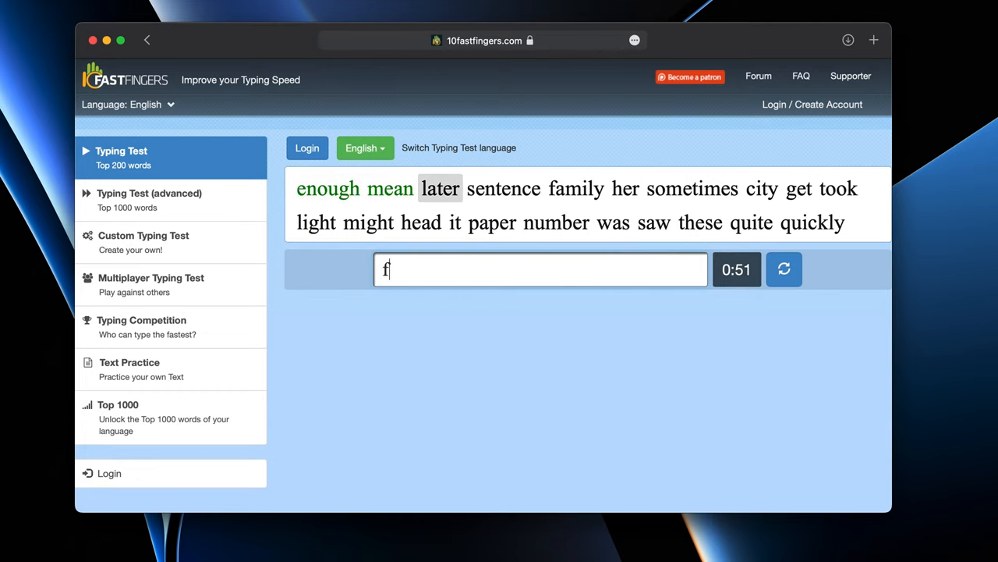
{"action": "type", "text": "sente"}
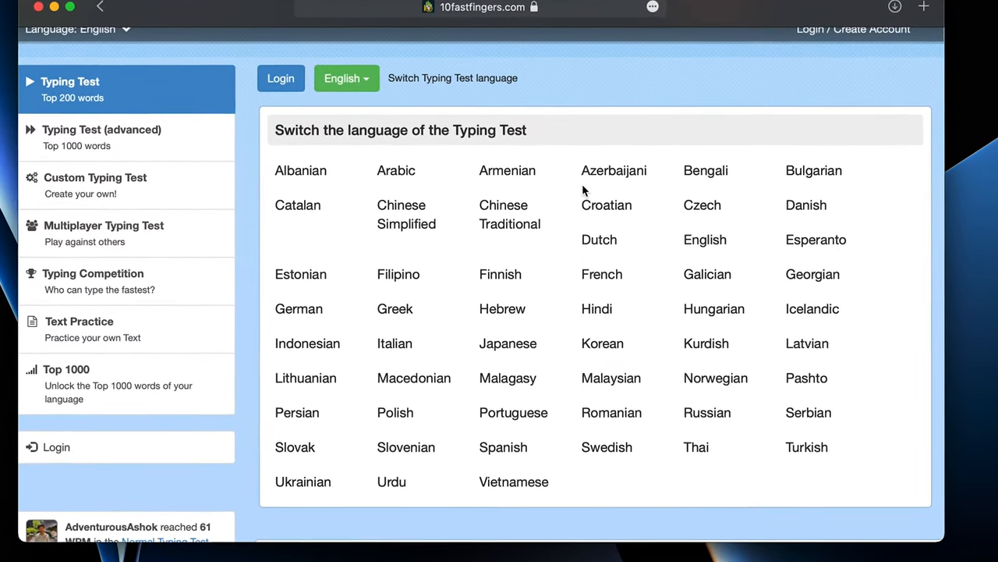
{"action": "scroll", "scroll_direction": "up", "scroll_amount": 3}
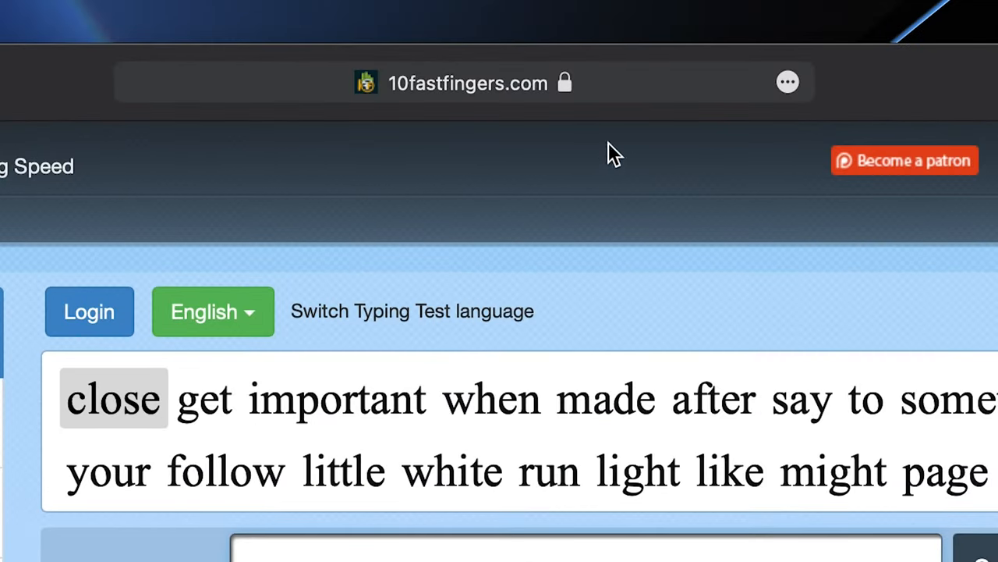
{"action": "type", "text": "typeracer.com"}
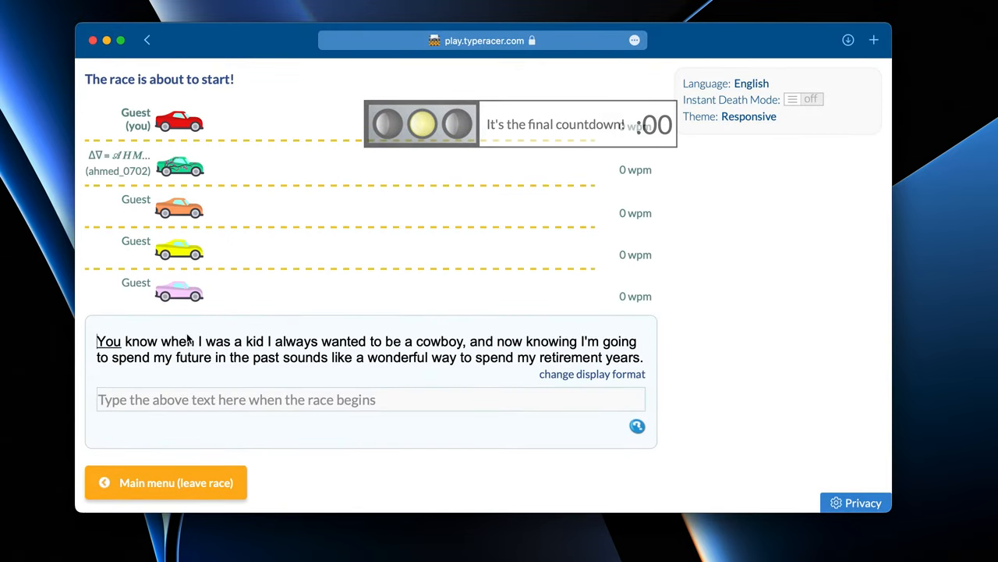
Type the TypeRacer quote to the finish, placing 2nd at 72 wpm among five racers
{"action": "type", "text": "w"}
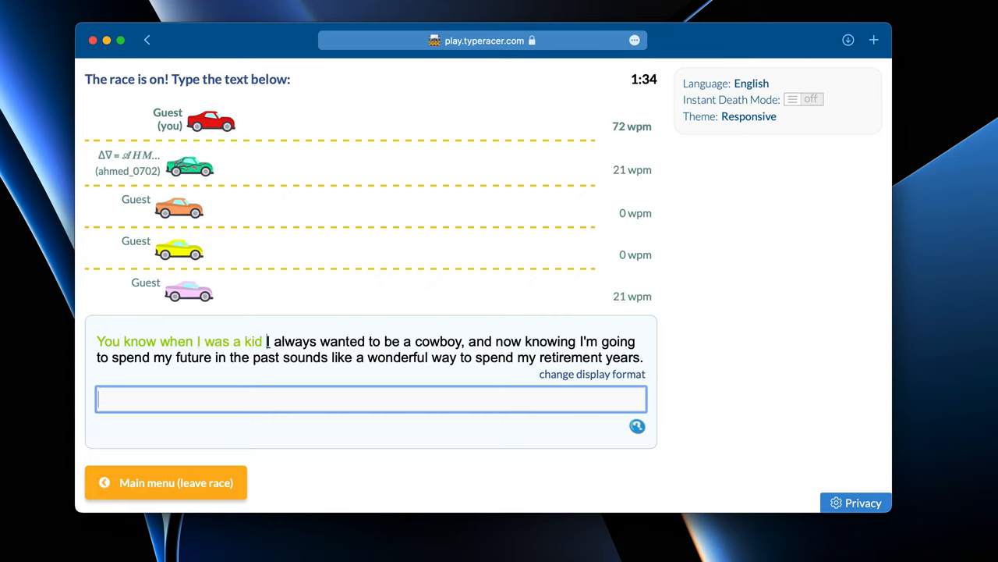
{"action": "type", "text": "a"}
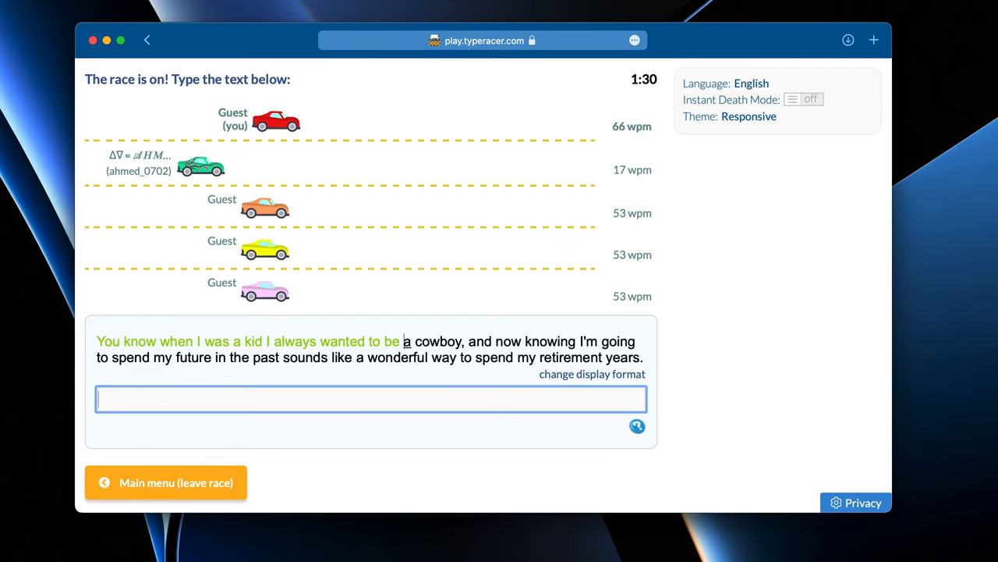
{"action": "type", "text": "my"}
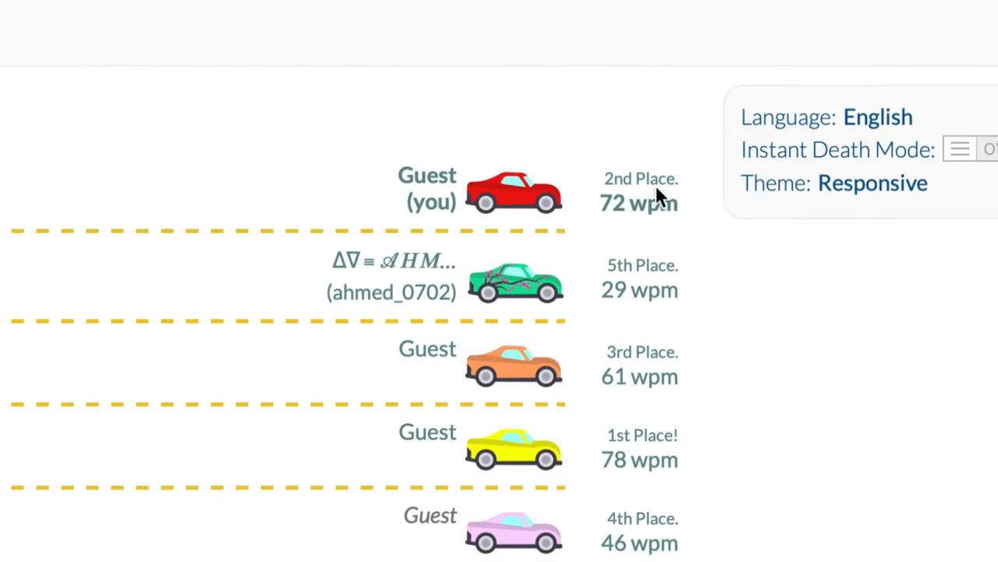
{"action": "mouse_move", "coordinate": [636, 200]}
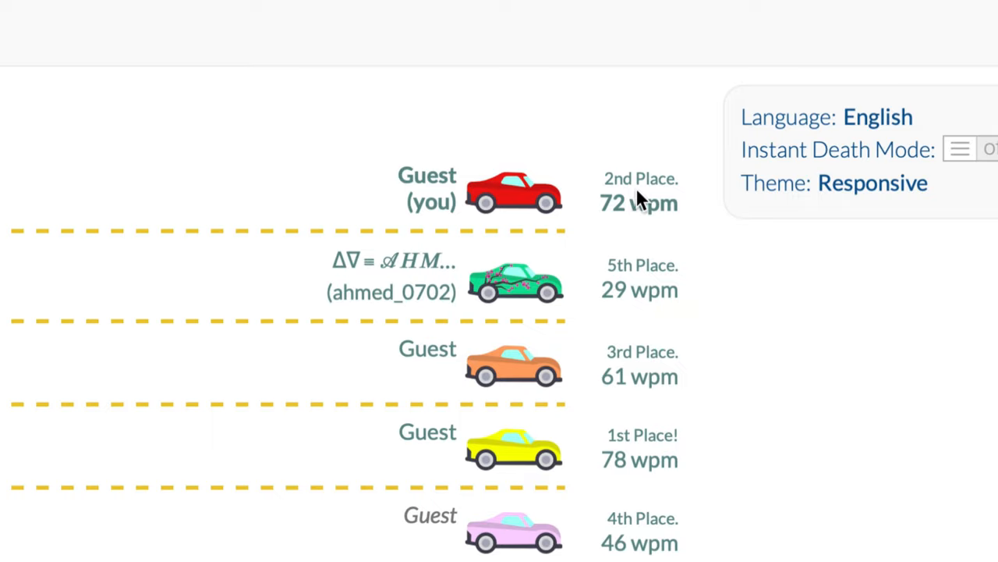
{"action": "mouse_move", "coordinate": [710, 231]}
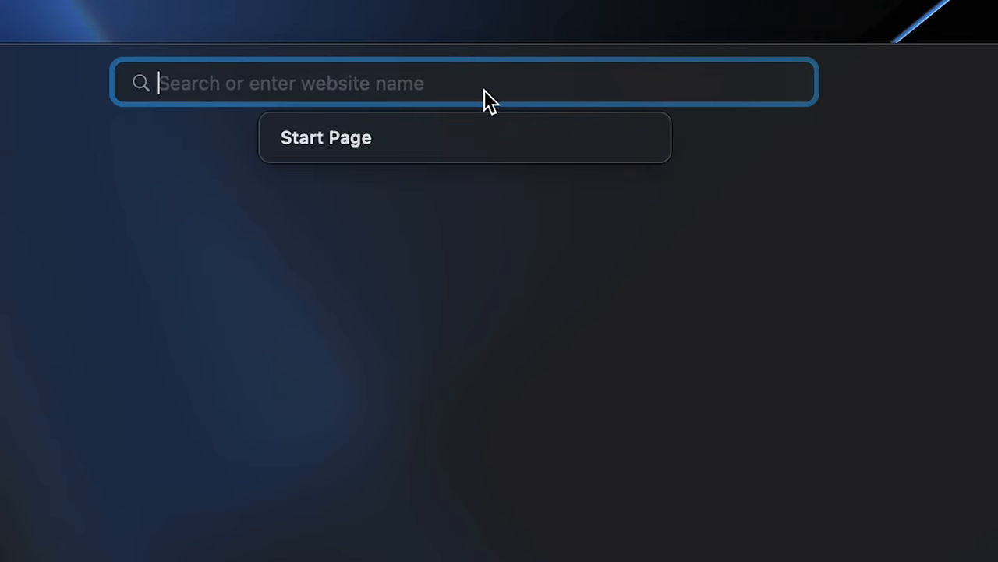
Search Google for 'never gonna give you up' from the address bar
{"action": "type", "text": "never gonna give"}
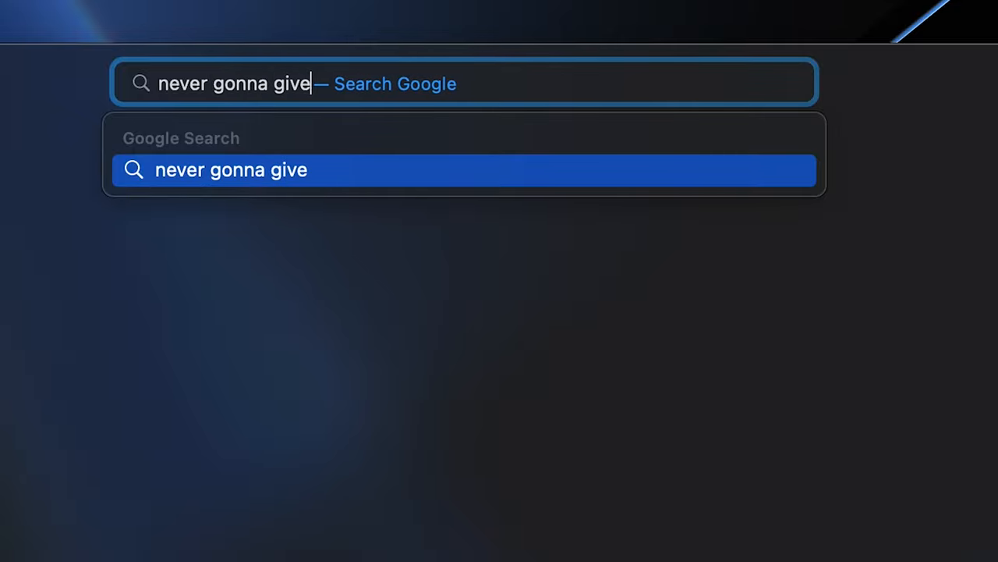
{"action": "type", "text": "you up"}
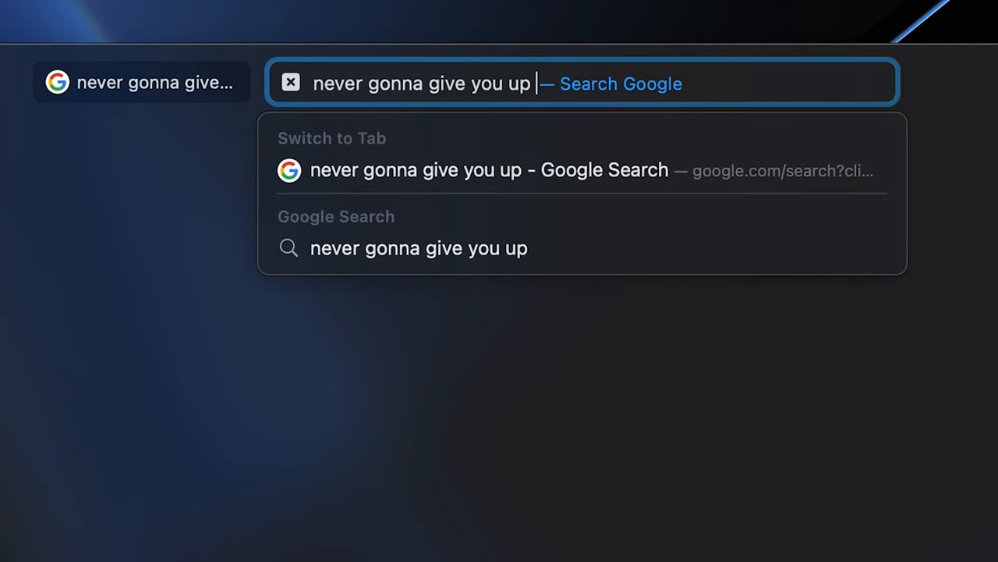
{"action": "key", "text": "Return"}
{"action": "type", "text": "about"}
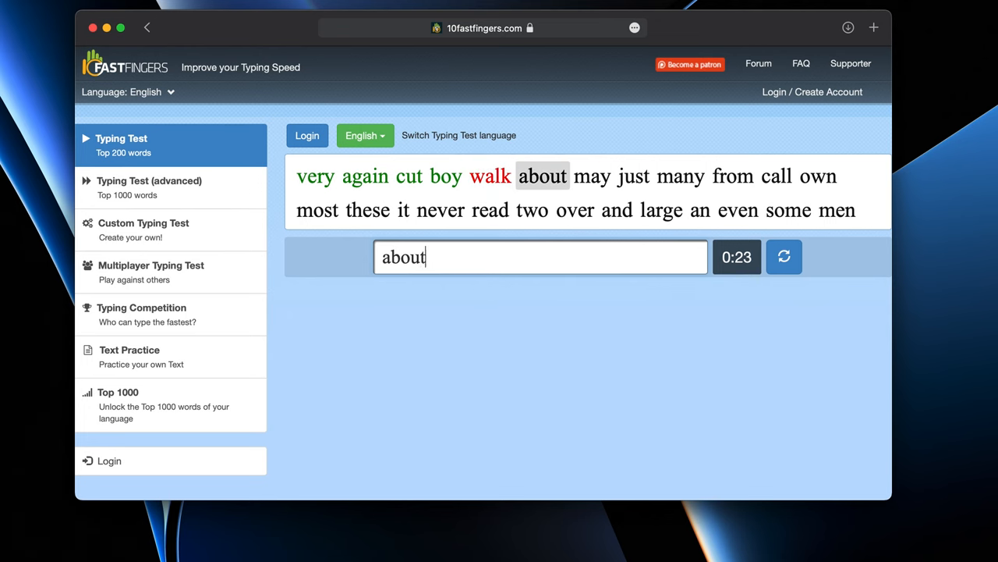
Type words in another 10FastFingers test, then type in a green-themed Monkeytype test
{"action": "type", "text": "many"}
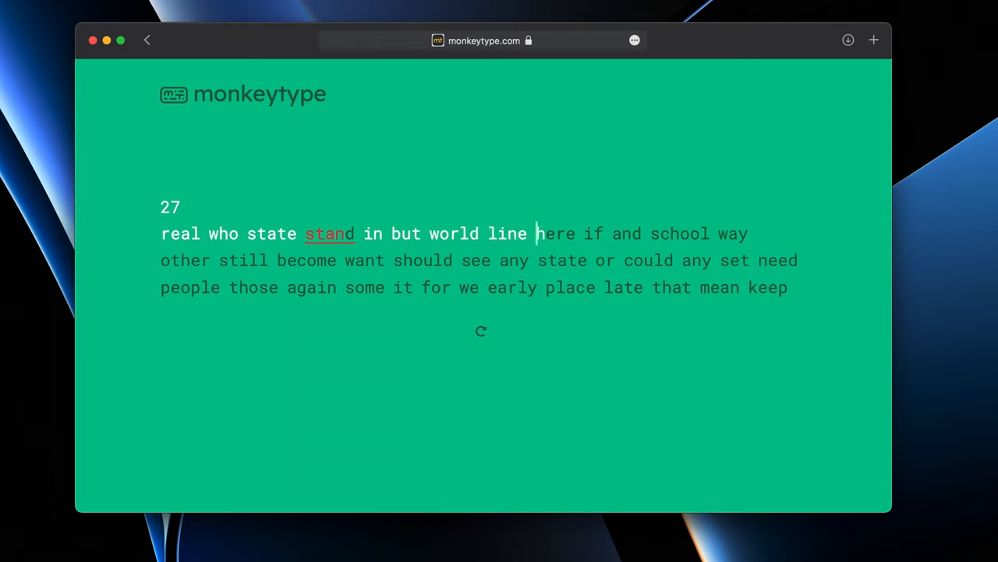
{"action": "type", "text": "here if and sch"}
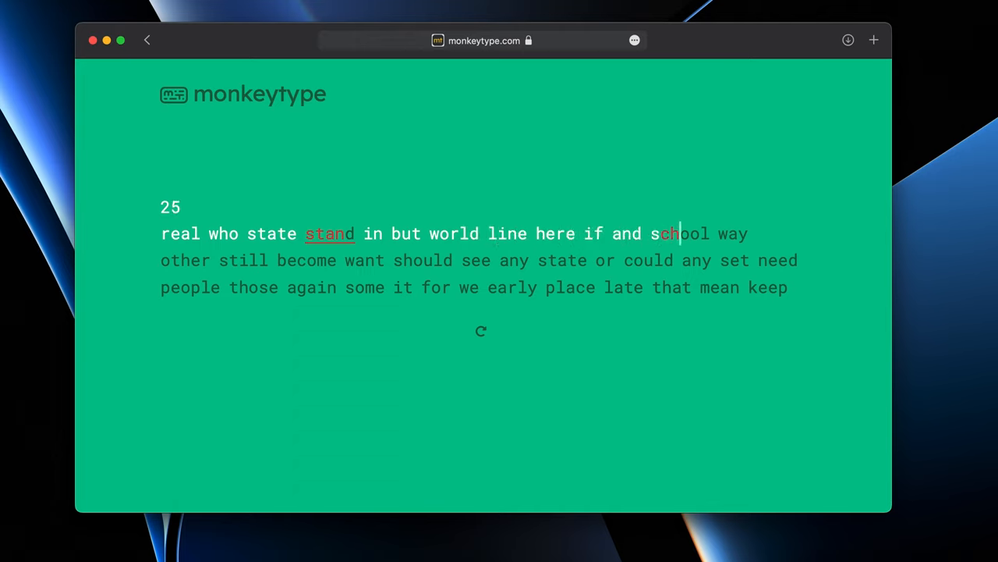